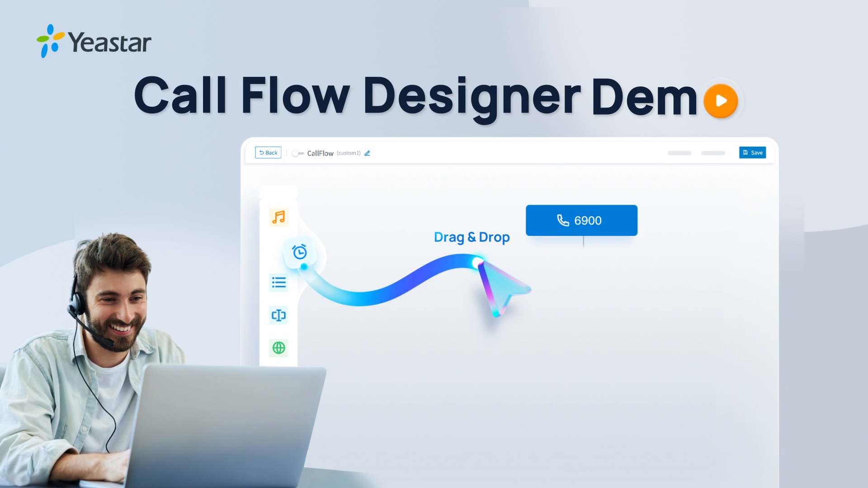
Step: Review the Call Flow Designer plan details, then go to the Call Flow Designer page listing Flow_1 and Flow_2
drag(299, 252, 553, 279)
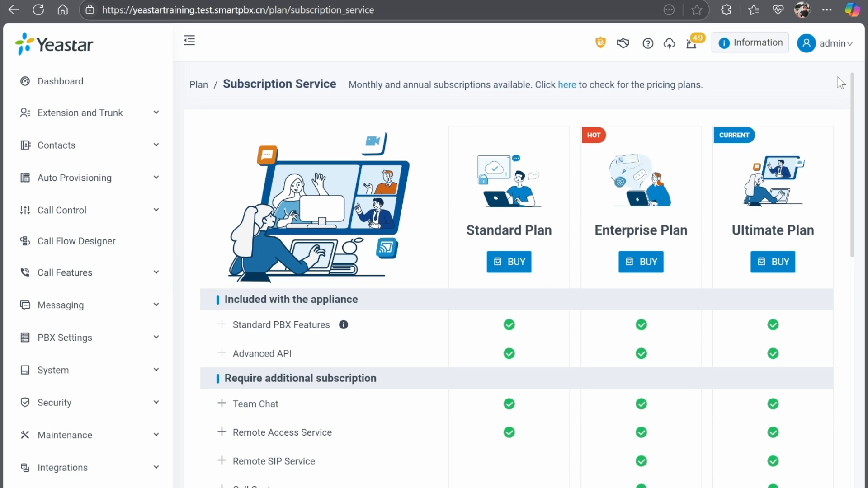
mouse_move(830, 216)
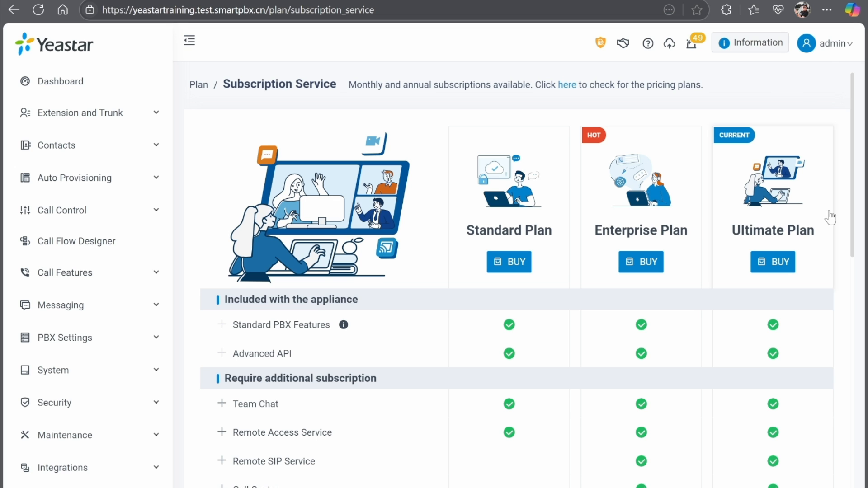
mouse_move(813, 247)
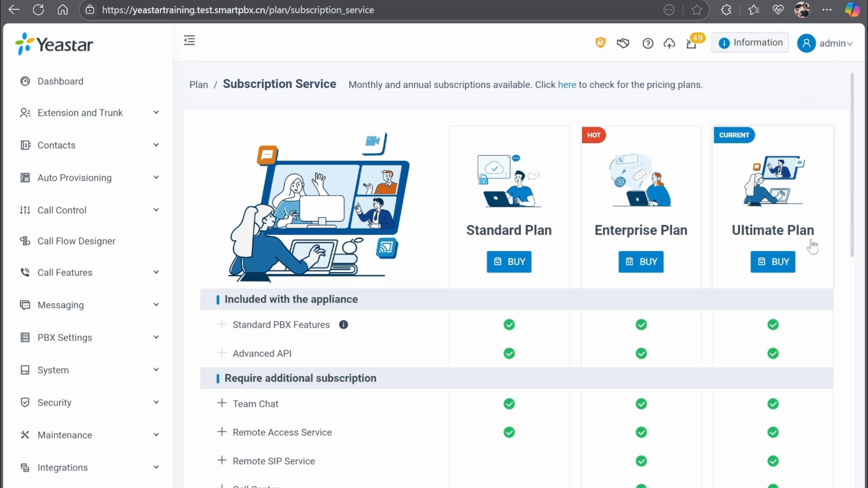
scroll(down, 3)
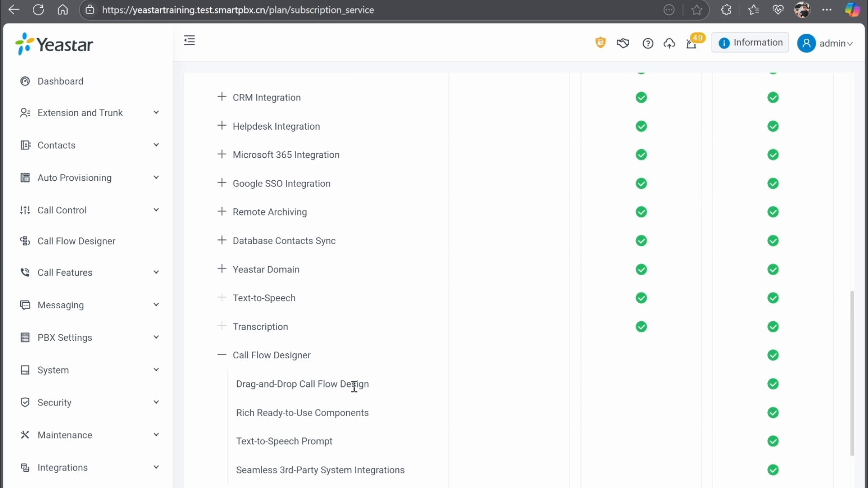
mouse_move(821, 401)
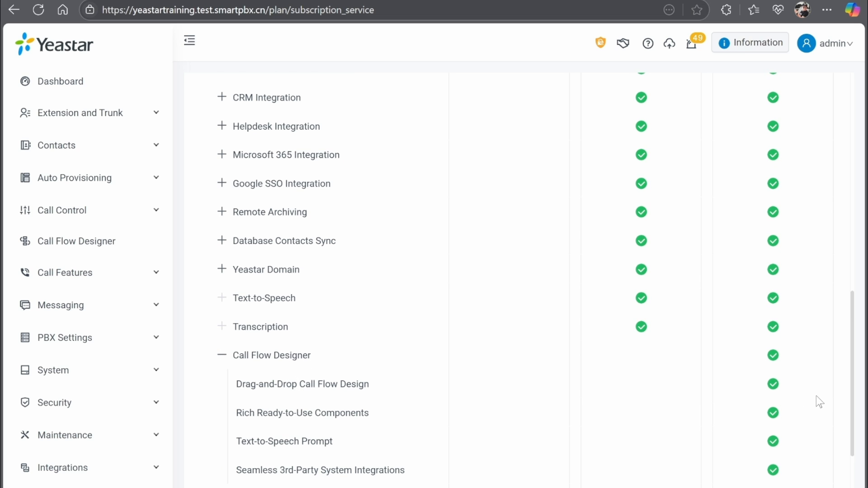
click(220, 354)
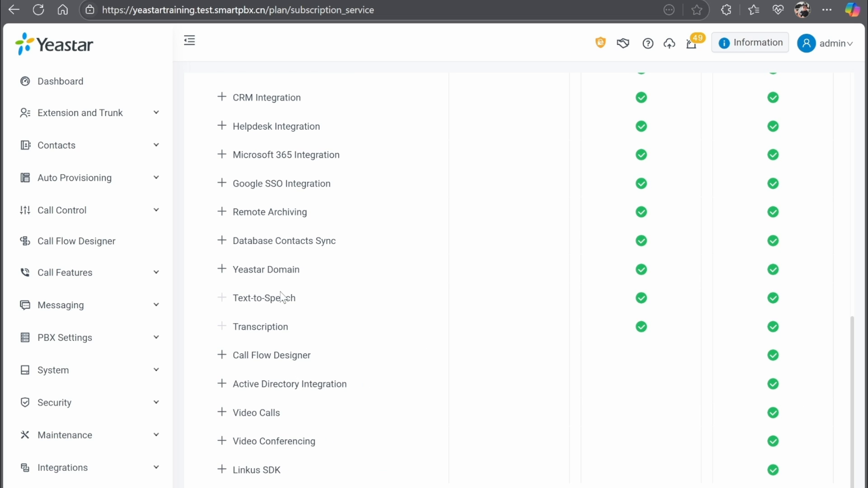
mouse_move(76, 241)
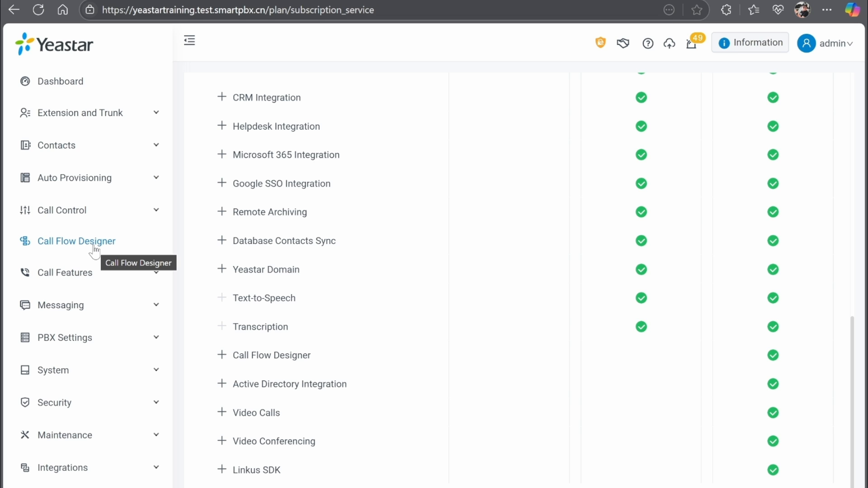
click(76, 241)
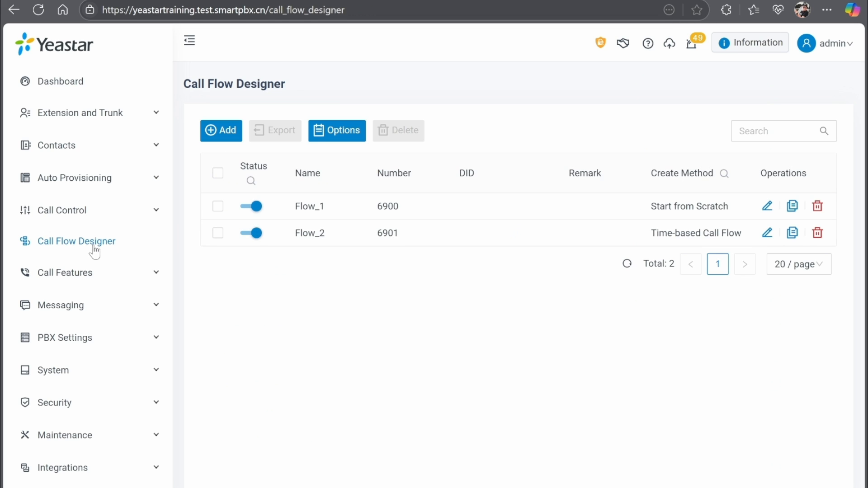
mouse_move(440, 316)
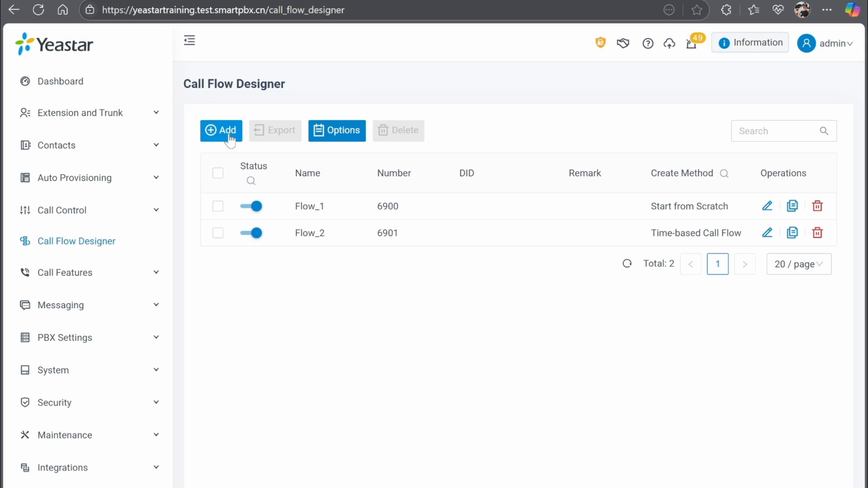
Step: Add a new call flow named Flow_101 with the Start from Scratch method and save it
click(221, 131)
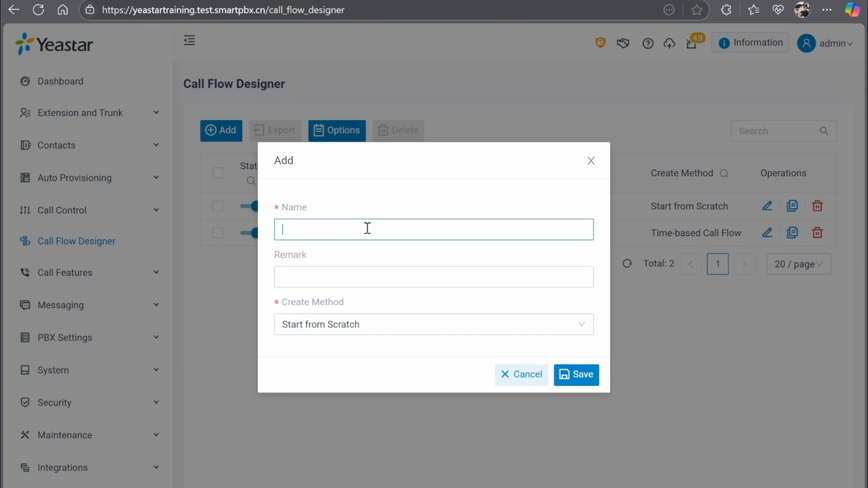
text(Flow_1)
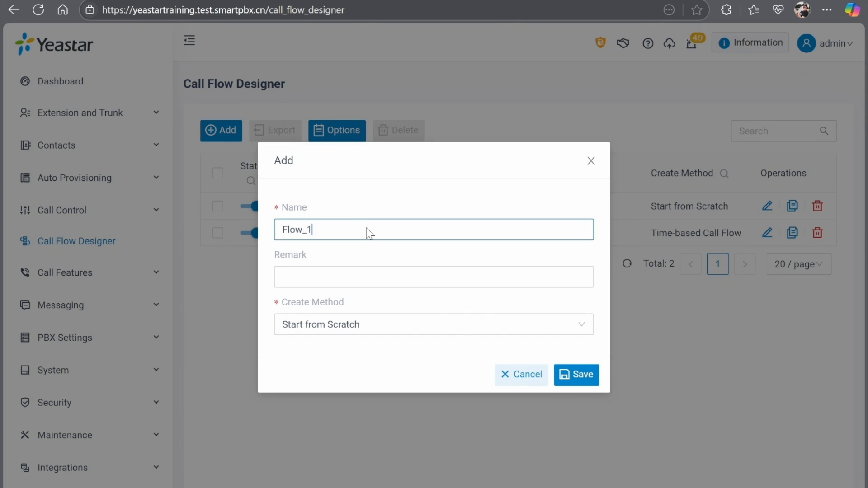
text(01)
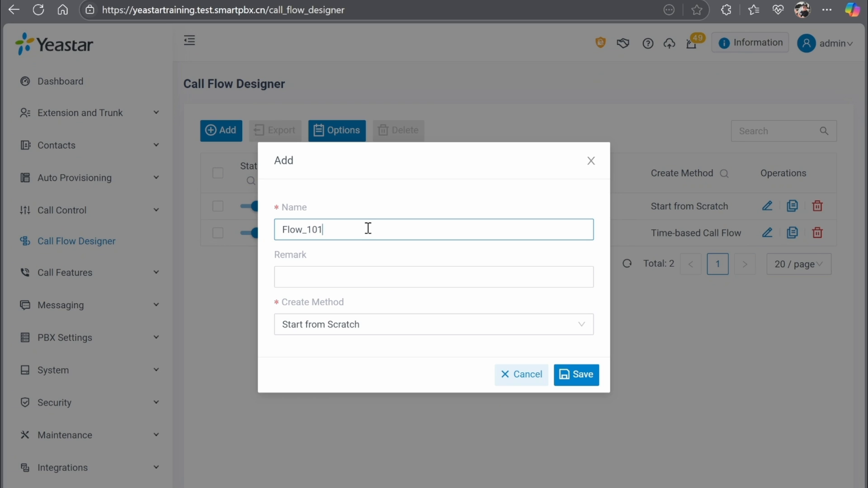
click(433, 325)
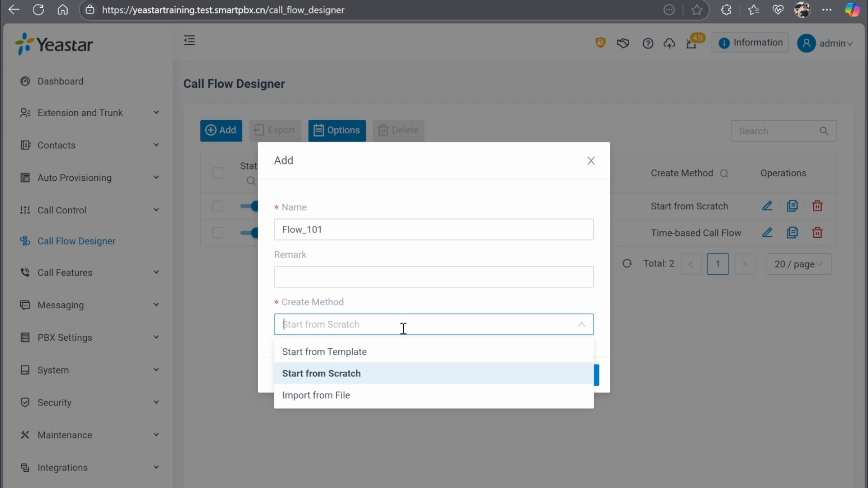
click(321, 373)
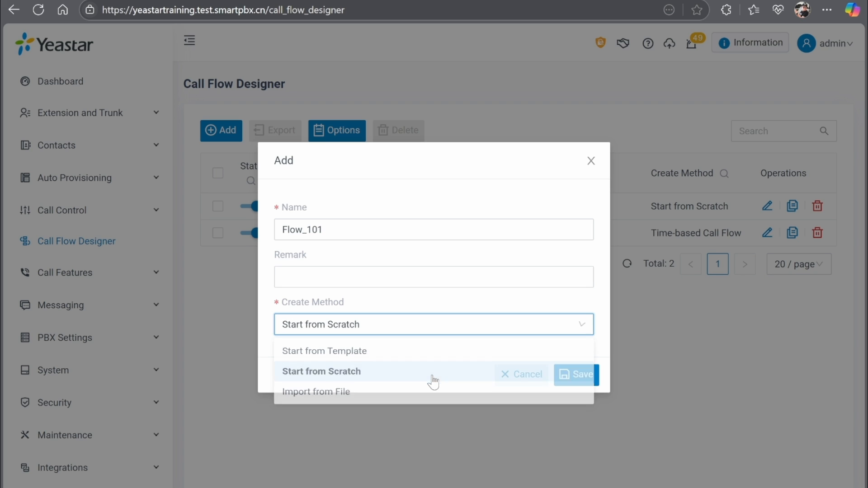
click(321, 370)
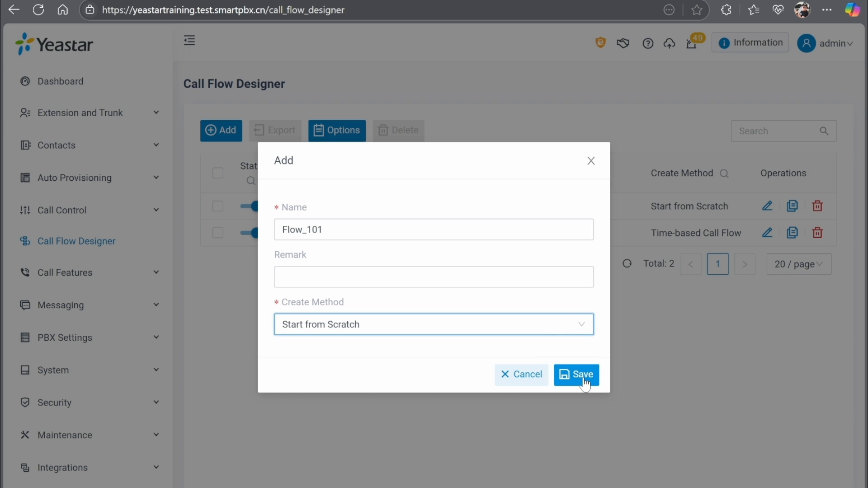
click(576, 375)
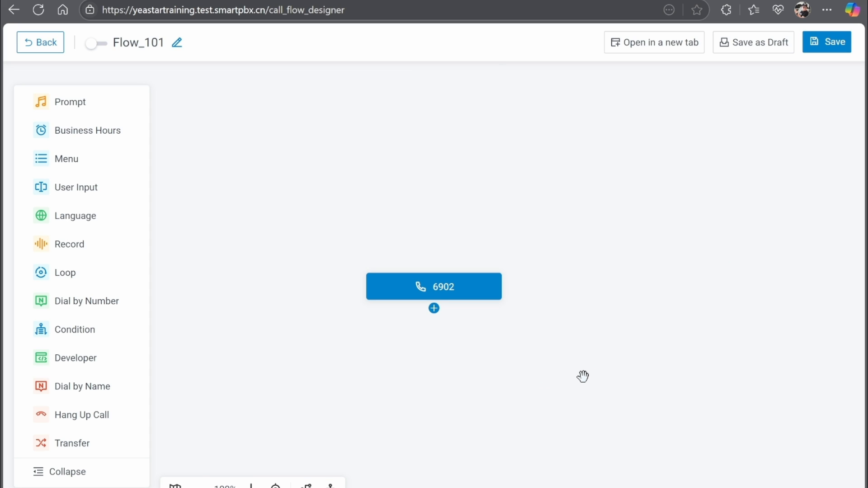
mouse_move(568, 349)
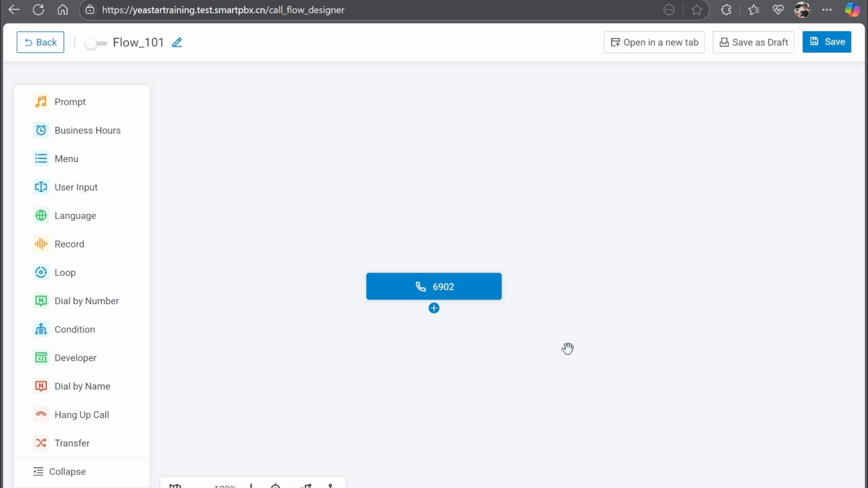
drag(568, 348, 593, 167)
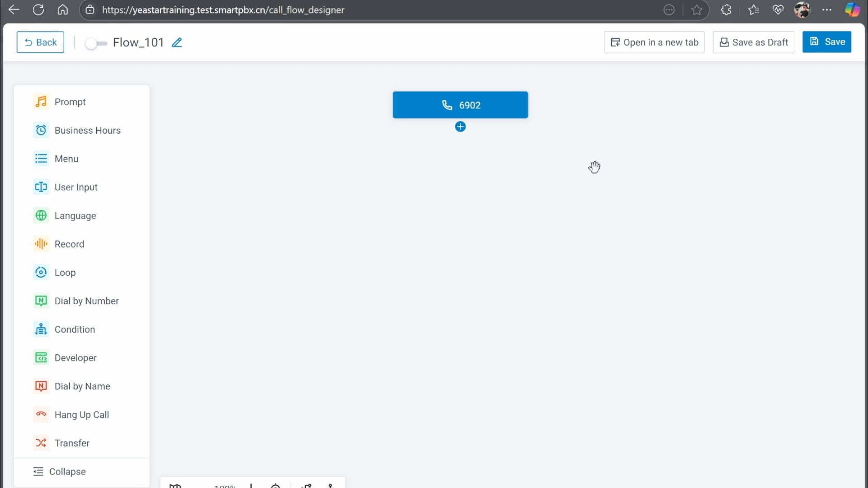
mouse_move(555, 157)
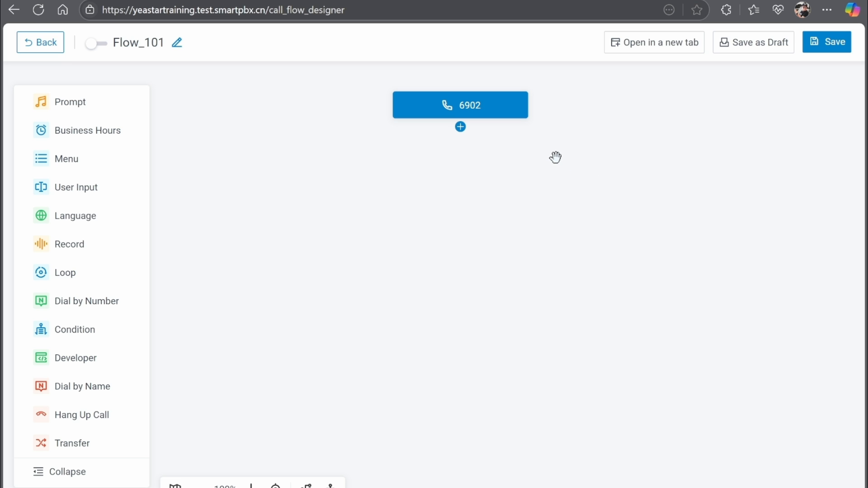
mouse_move(537, 195)
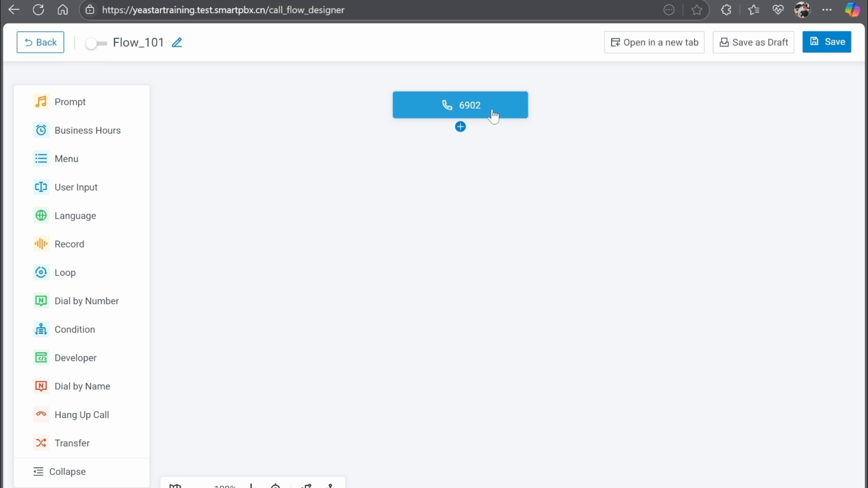
mouse_move(461, 131)
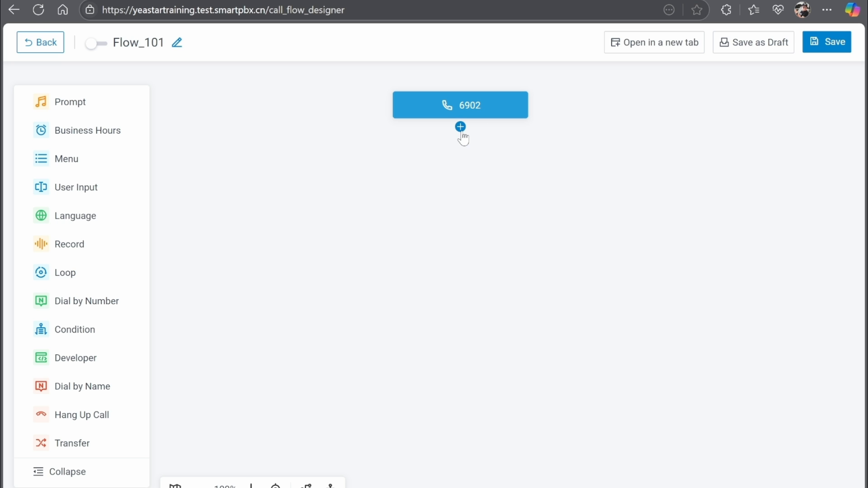
Step: Attach Menu 1 after the 6902 entry point and review its settings panel
click(460, 128)
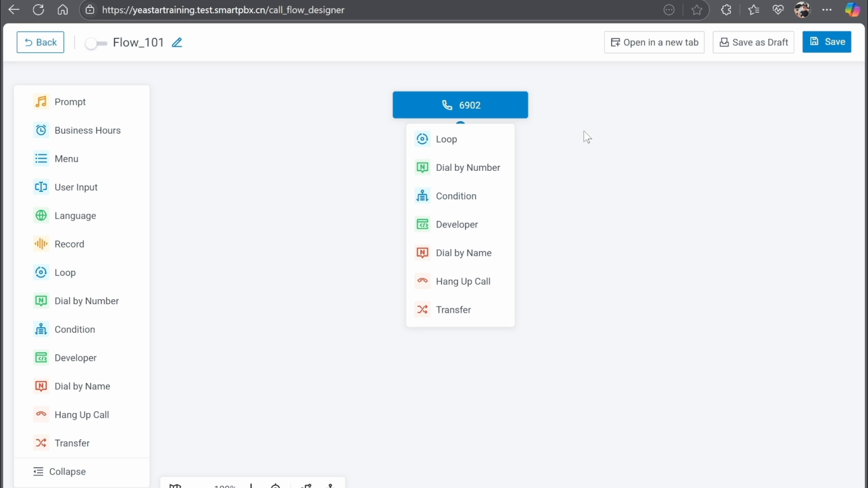
mouse_move(461, 127)
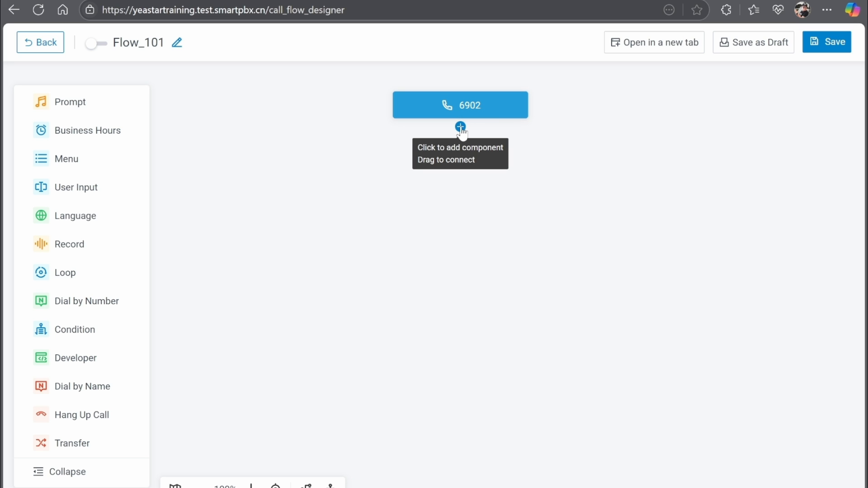
click(461, 127)
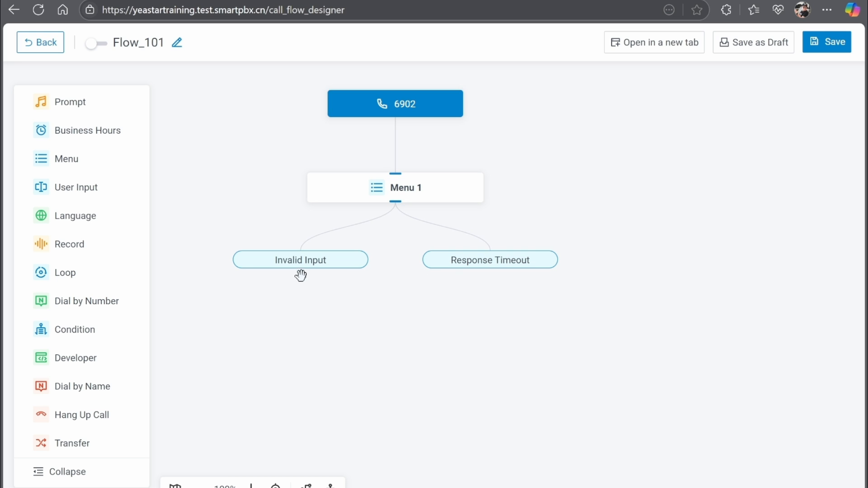
mouse_move(524, 275)
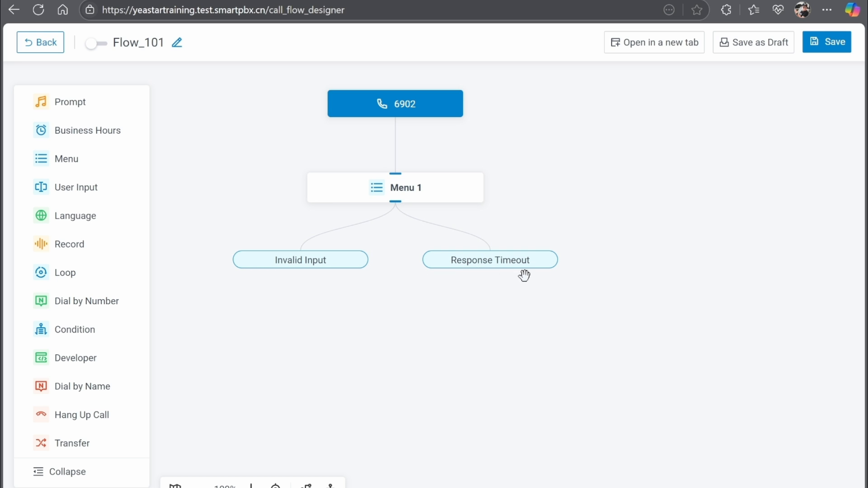
mouse_move(530, 191)
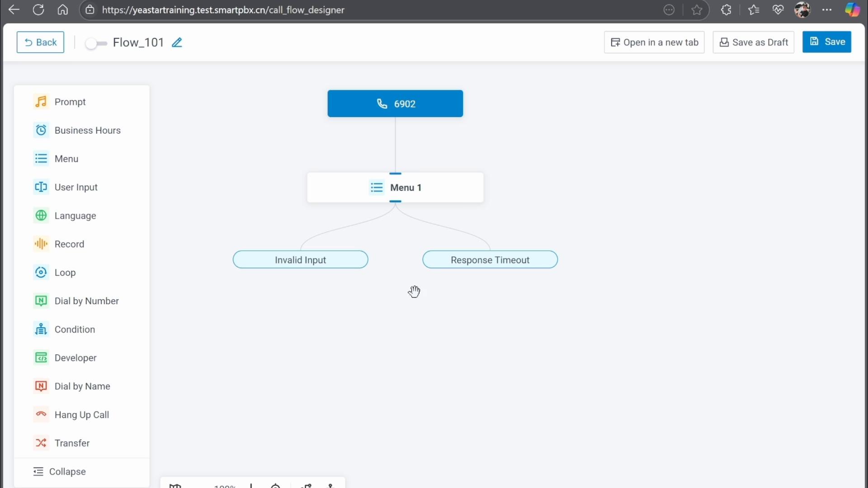
click(395, 188)
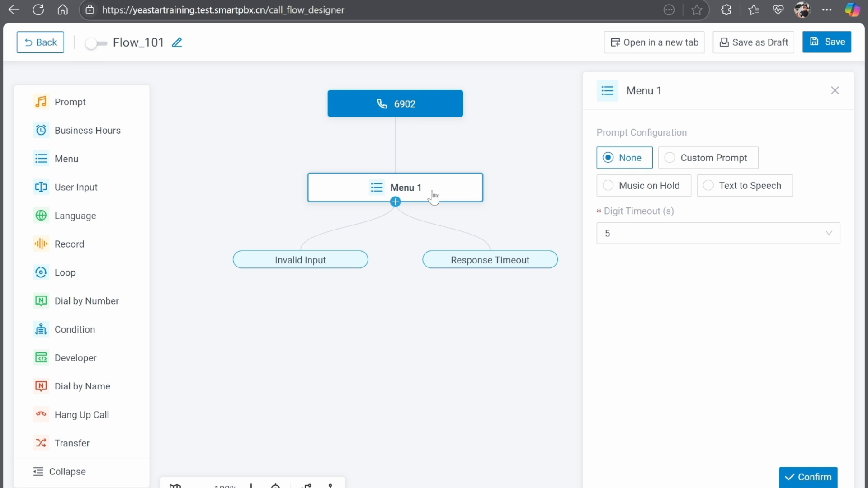
mouse_move(738, 264)
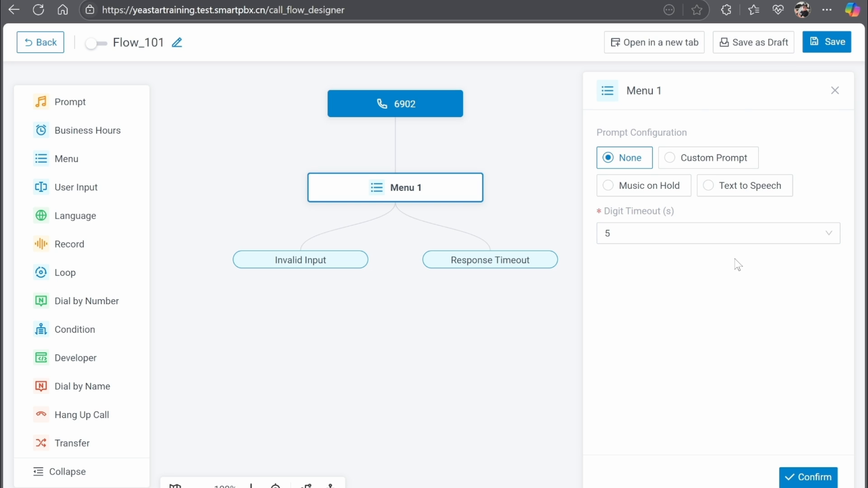
mouse_move(752, 215)
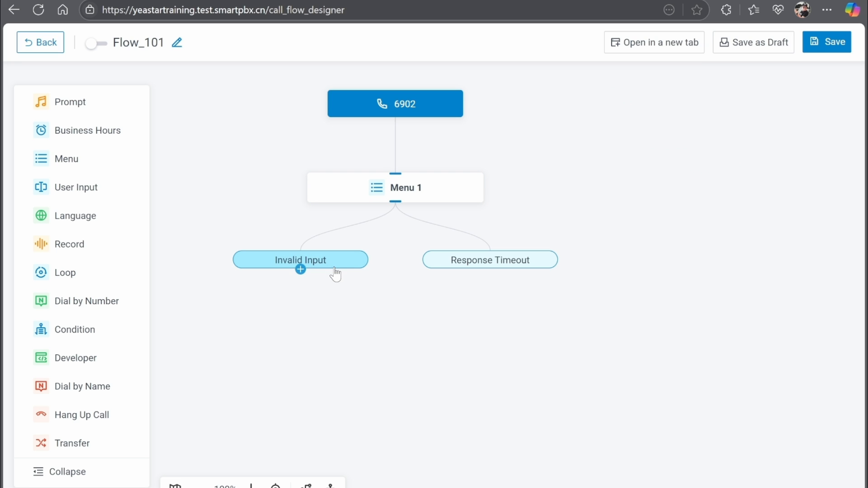
mouse_move(296, 271)
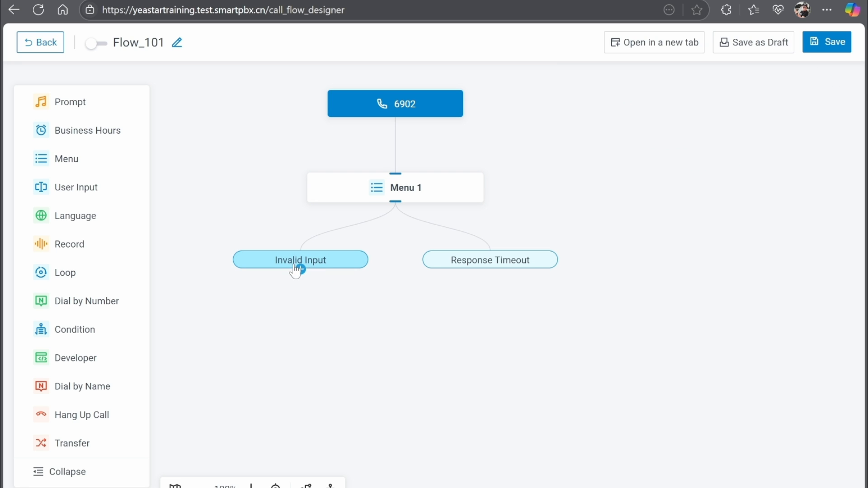
Step: Set the Invalid Input branch to Hang Up Call and start adding under Response Timeout
click(300, 259)
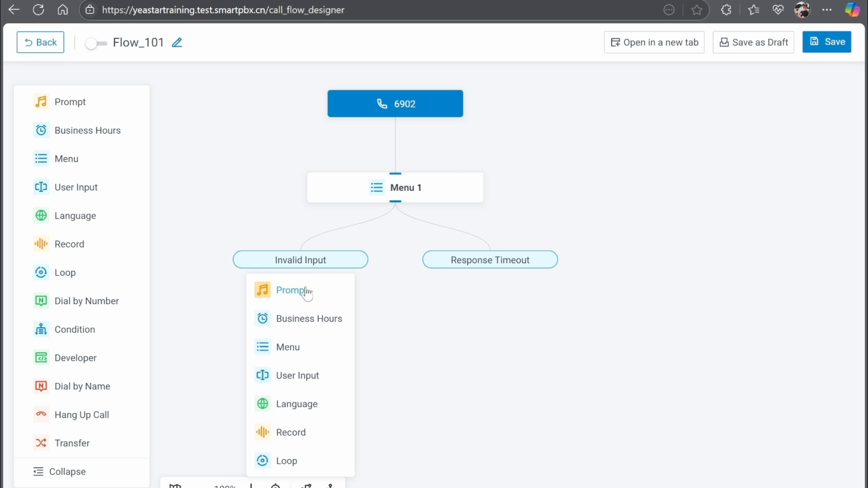
scroll(down, 3)
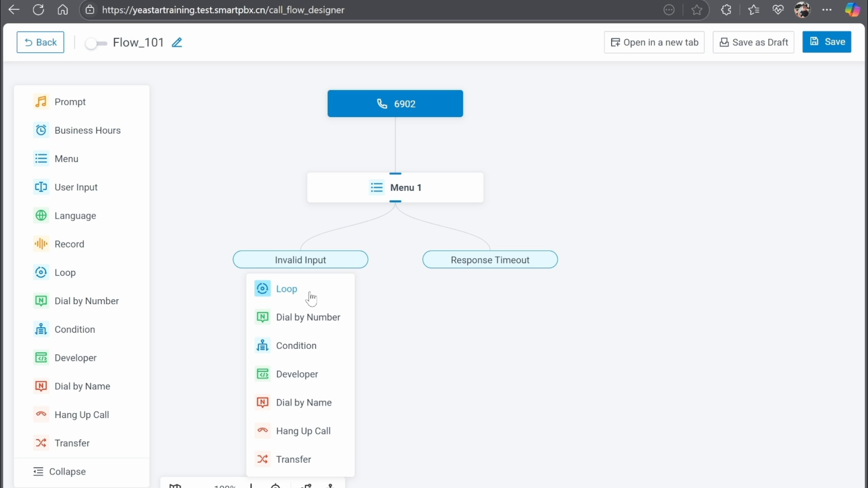
click(304, 431)
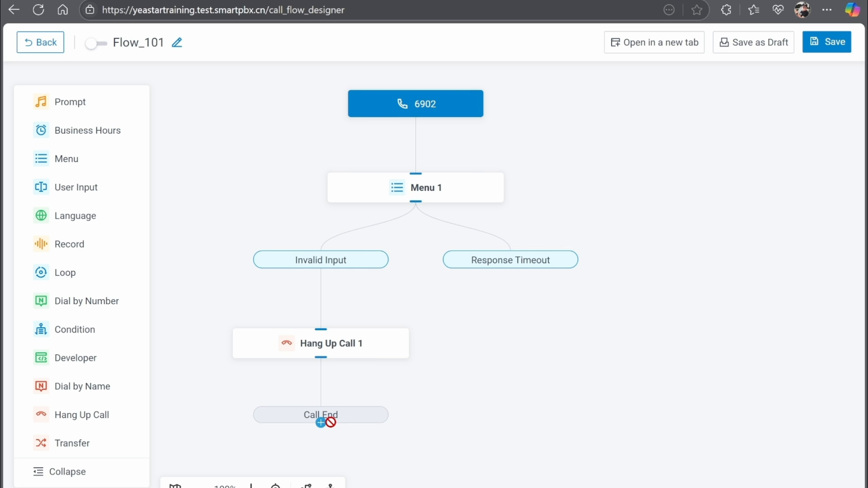
click(509, 260)
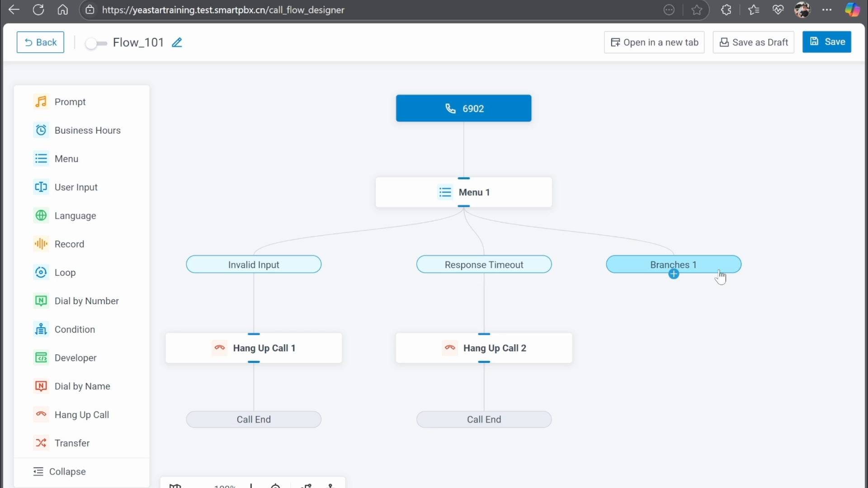
Step: Set Branches 1 to match key 1, confirm it, and begin adding its component
click(672, 264)
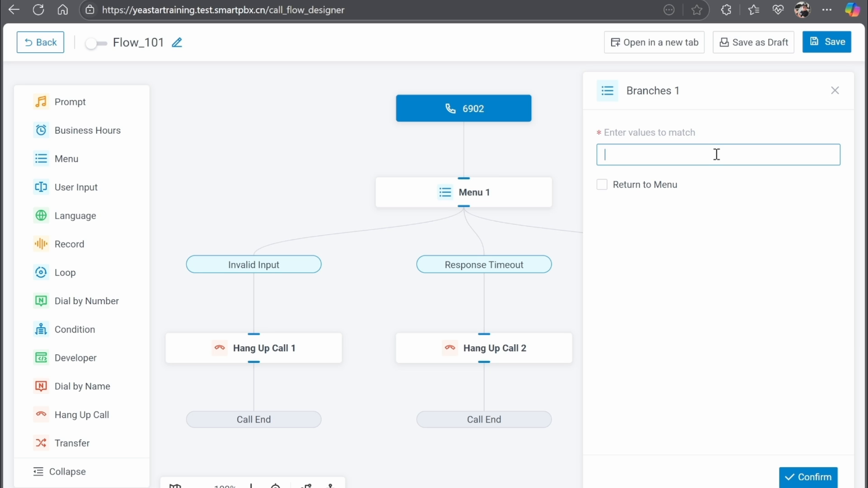
text(1)
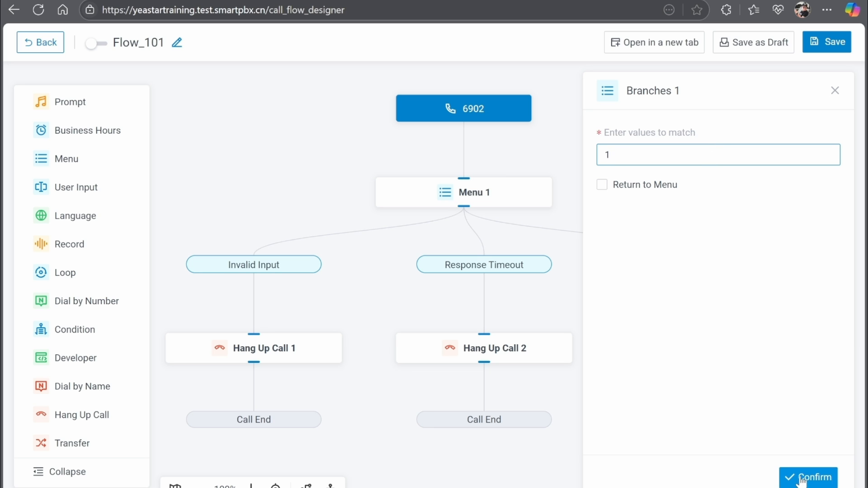
click(807, 477)
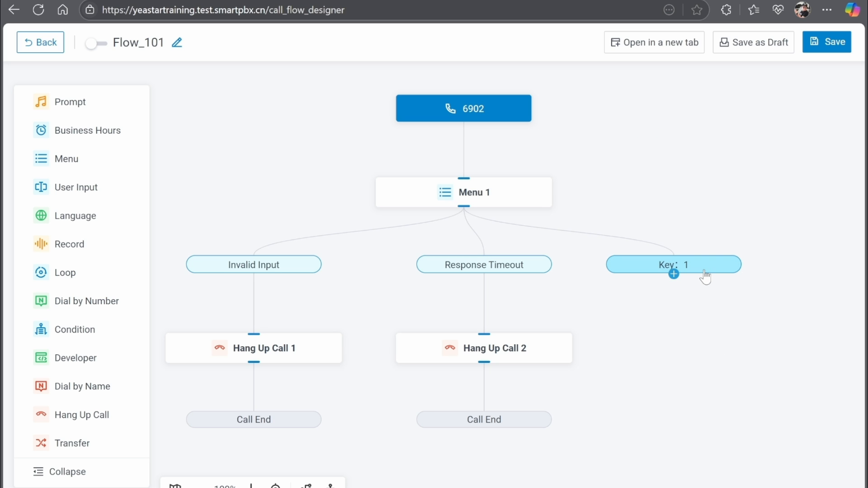
click(674, 273)
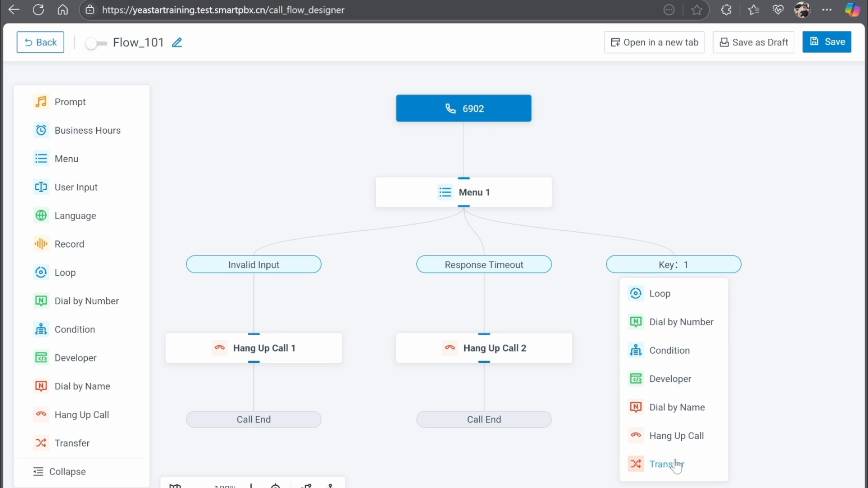
Step: Add Transfer 1 under Key 1 with destination Ring Group 6300-Sales
click(670, 464)
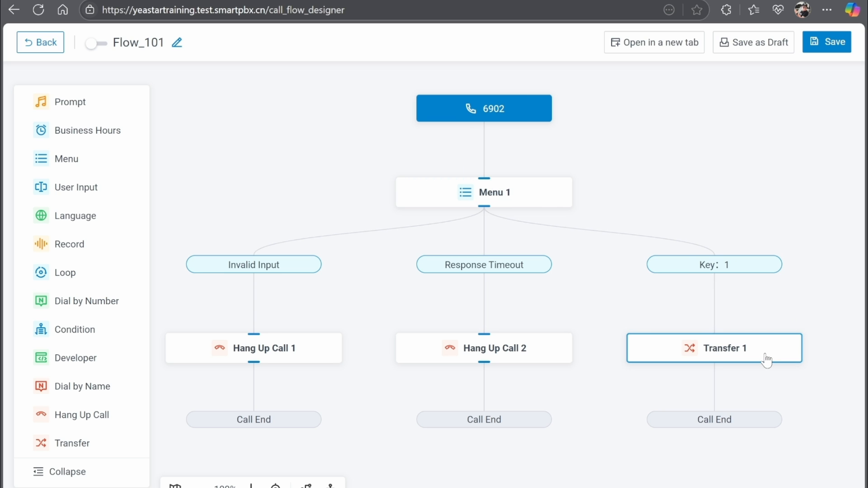
click(714, 347)
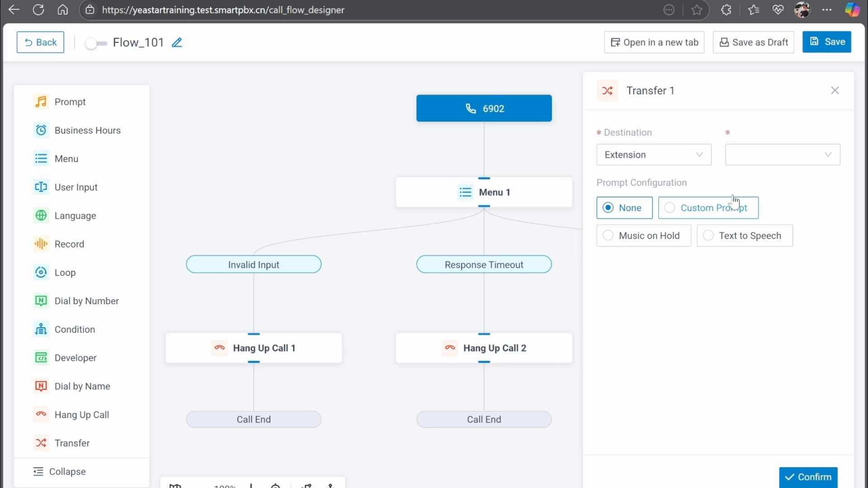
click(653, 155)
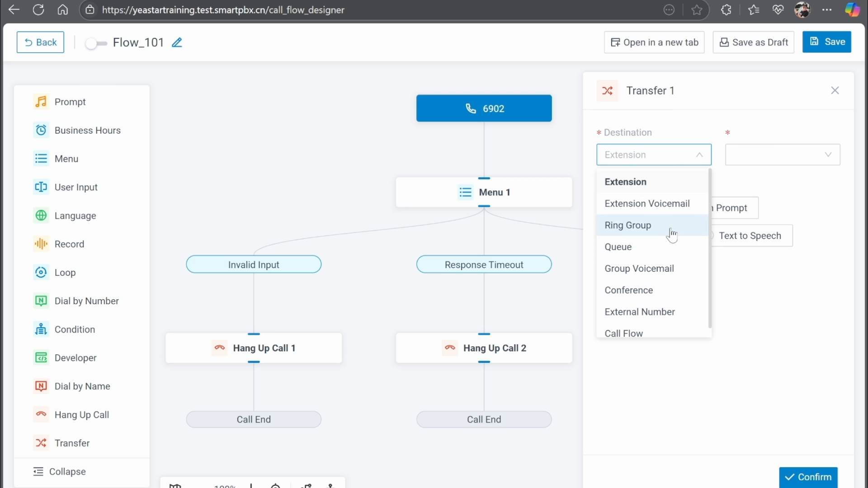
click(628, 226)
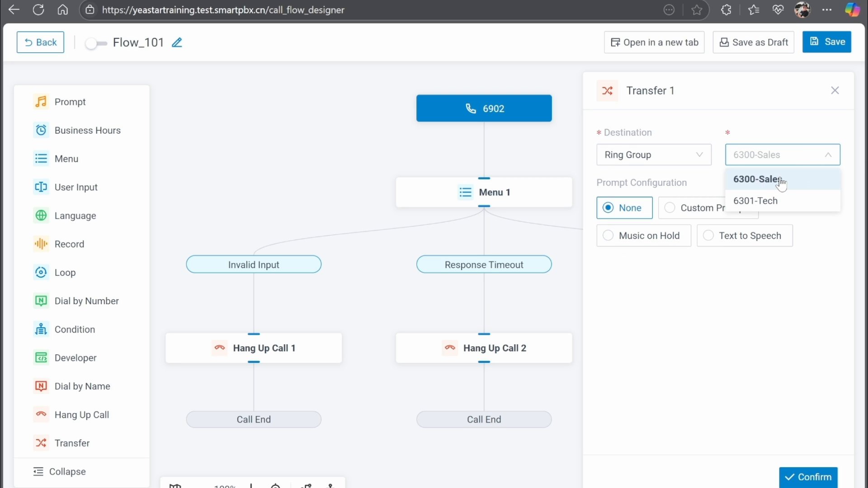
click(759, 179)
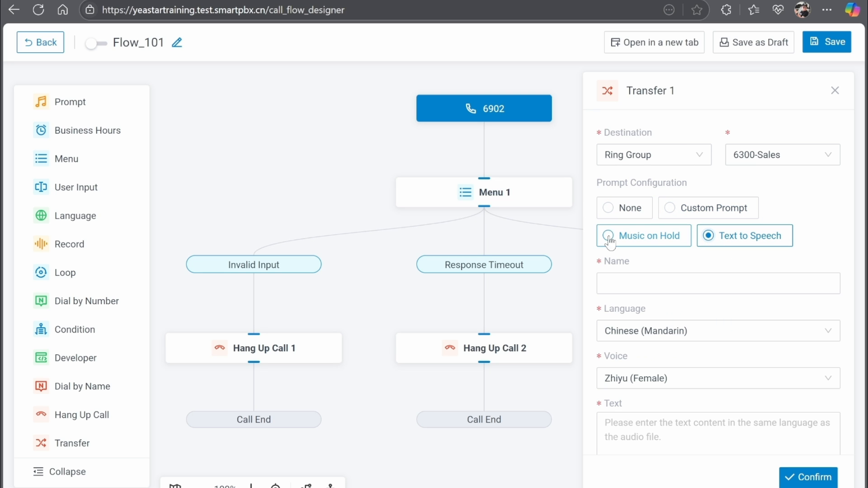
Step: Choose Custom Prompt Sales.wav for Transfer 1 and confirm the settings
click(608, 235)
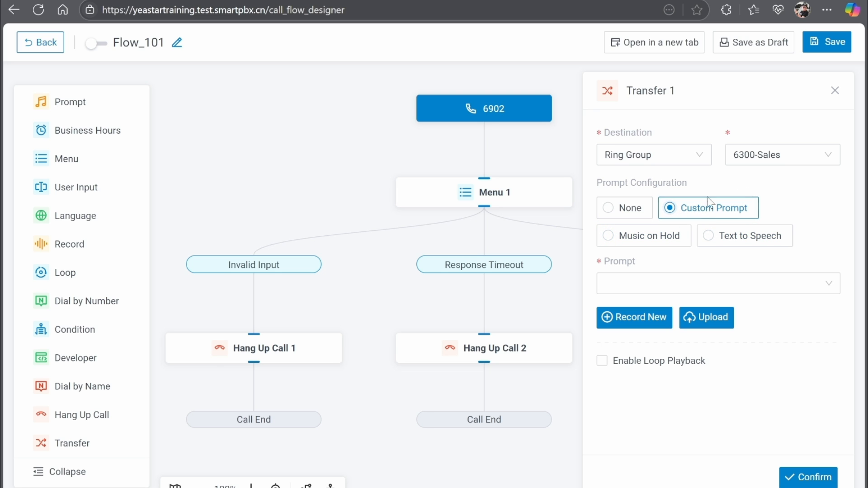
click(717, 284)
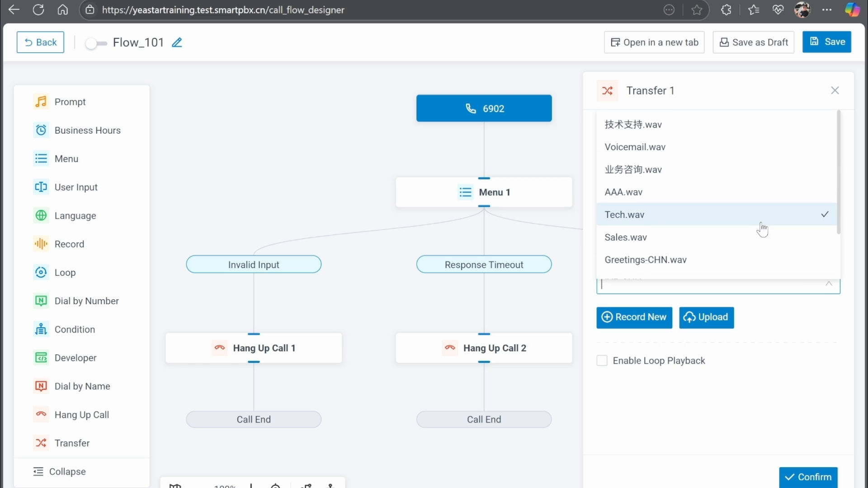
click(626, 237)
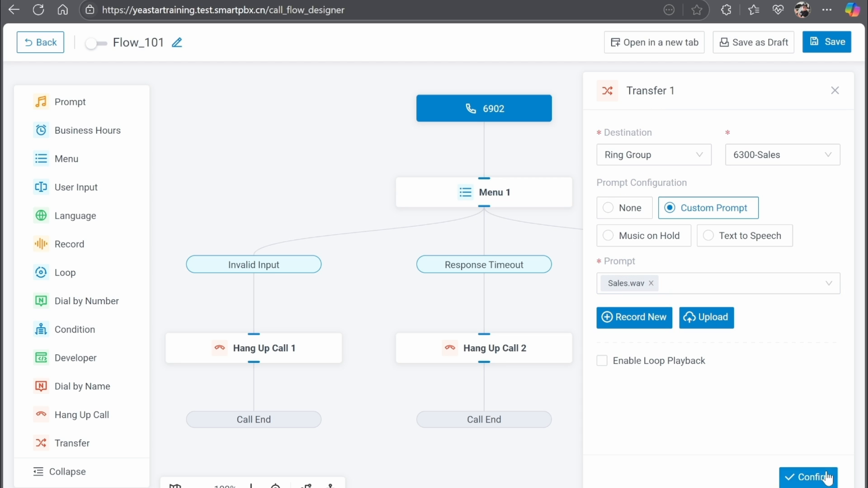
click(808, 477)
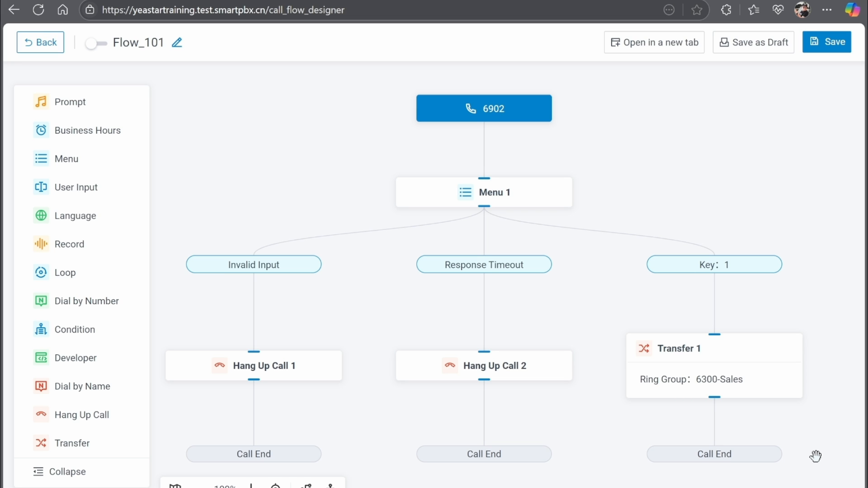
mouse_move(780, 430)
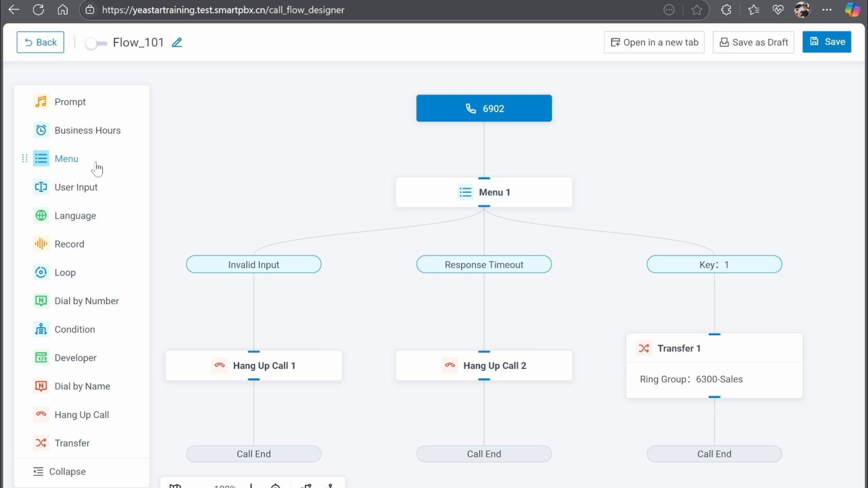
mouse_move(71, 443)
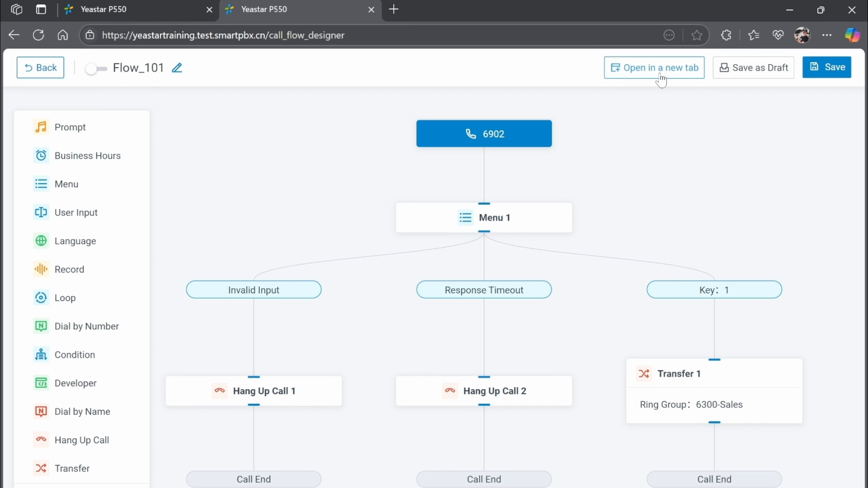
Step: Open the Flow_101 designer in a new browser tab
click(654, 68)
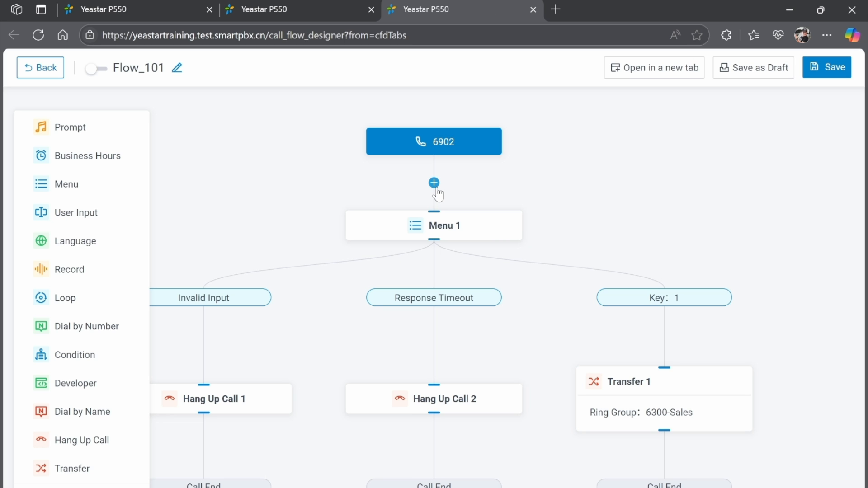
mouse_move(327, 7)
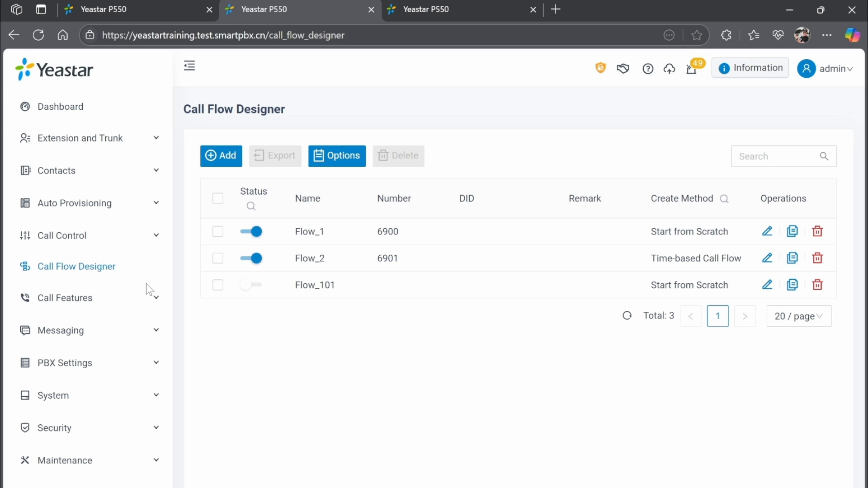
mouse_move(147, 281)
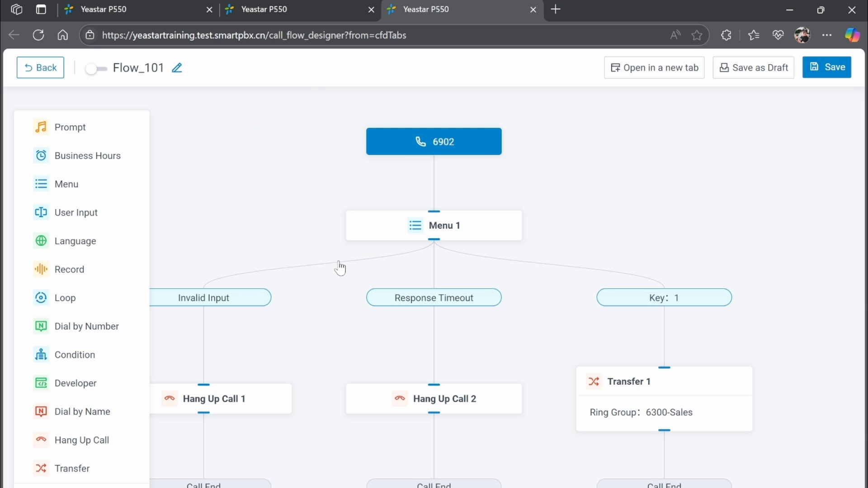
mouse_move(848, 279)
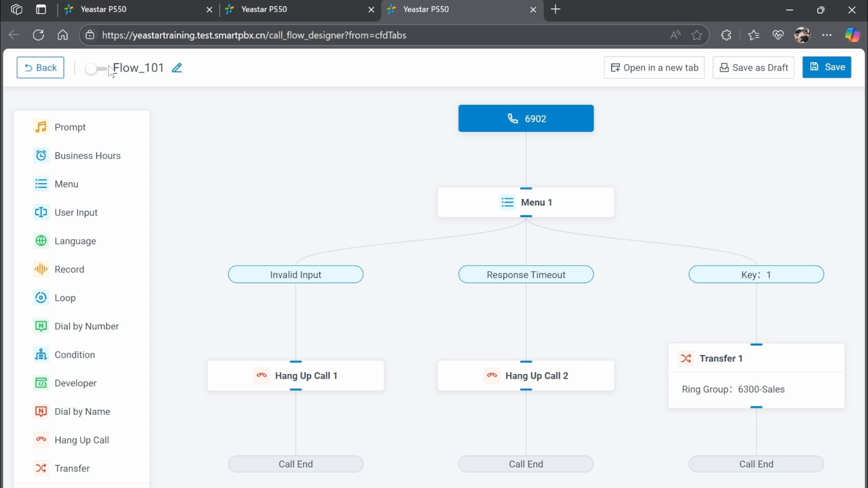
Step: Enable Flow_101 and save it as call flow 6902
click(94, 69)
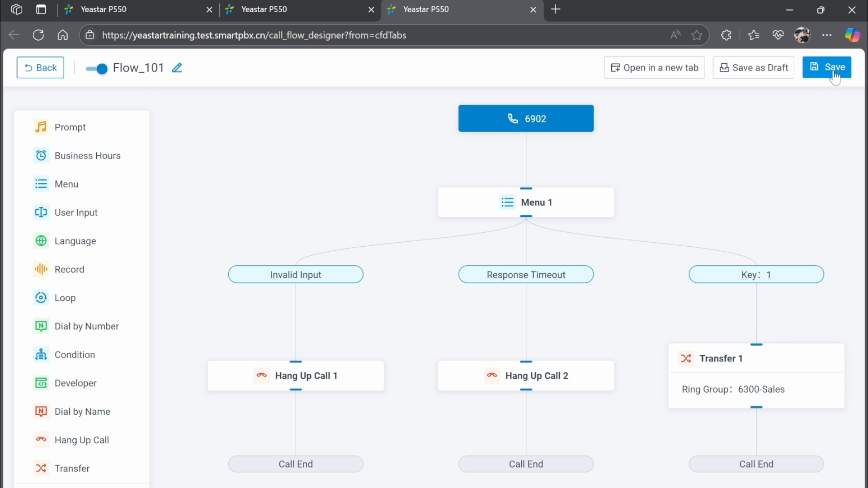
click(826, 66)
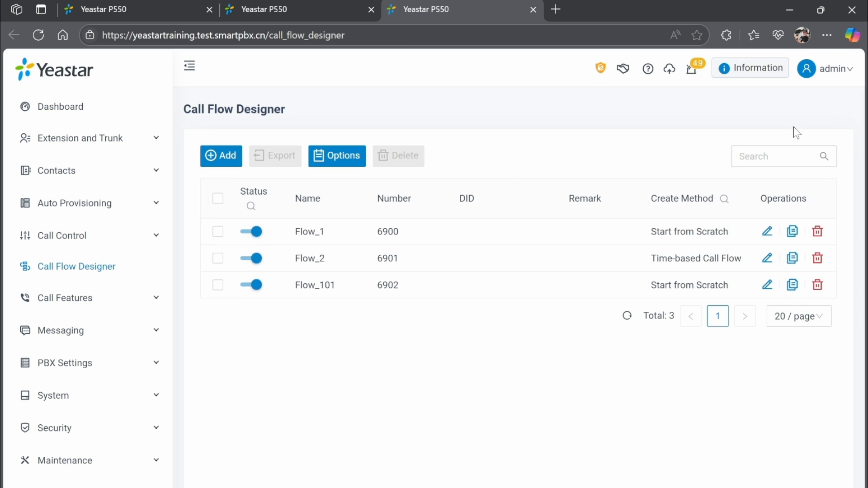
mouse_move(393, 350)
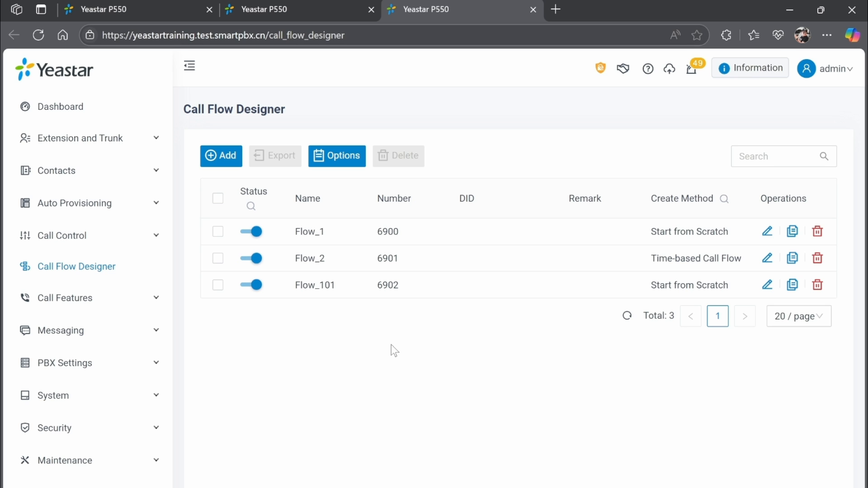
mouse_move(390, 277)
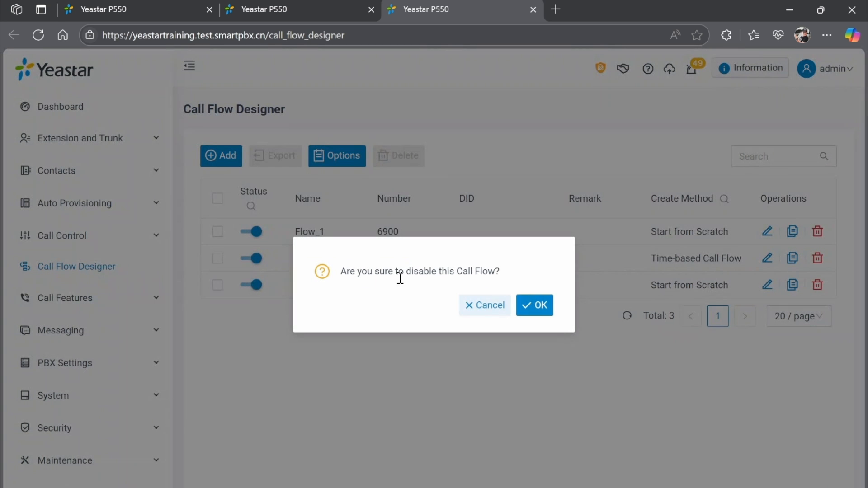
click(533, 305)
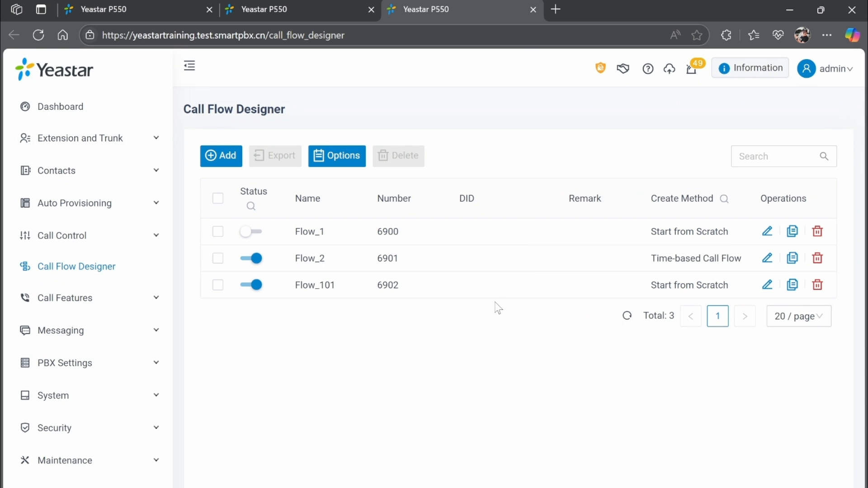
mouse_move(493, 305)
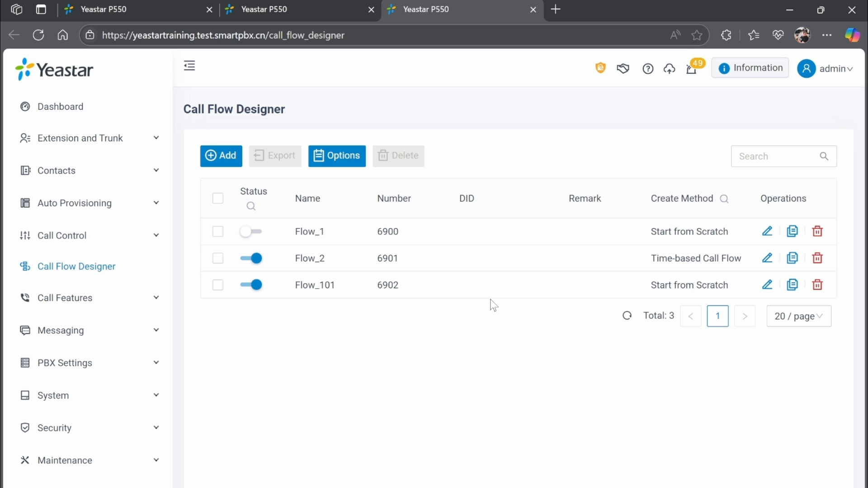
mouse_move(235, 231)
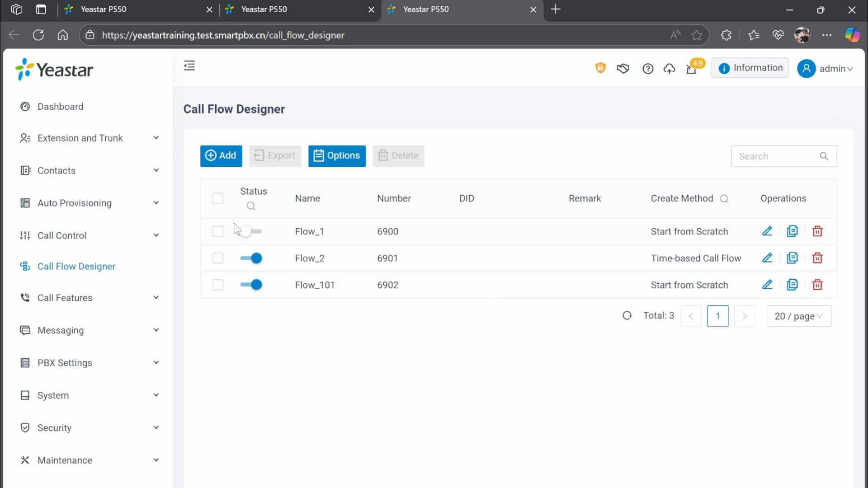
click(249, 232)
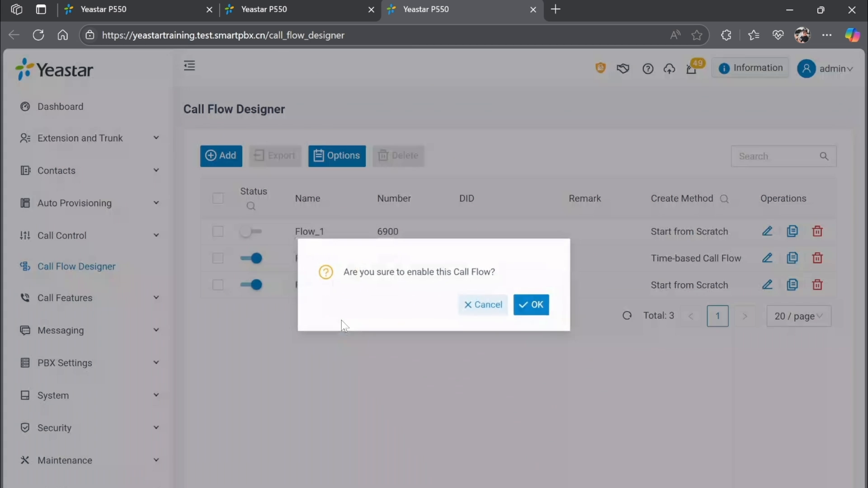
click(530, 305)
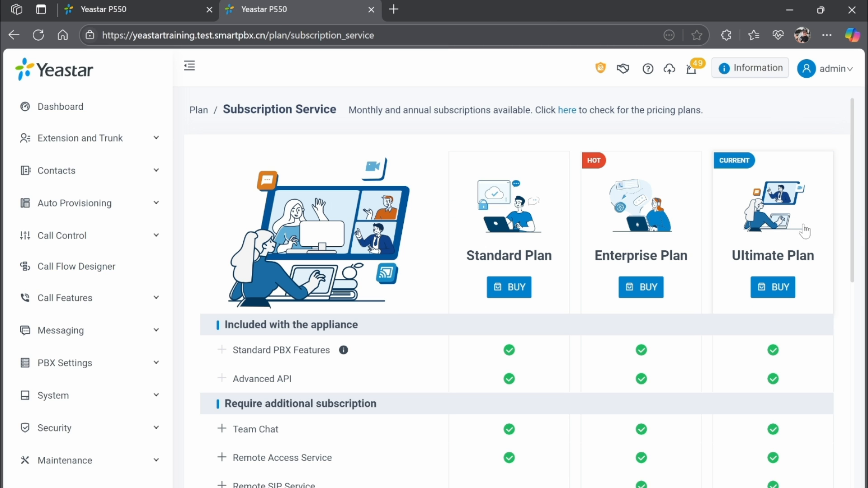
Step: Scroll the subscription feature table and collapse the Call Flow Designer row among Ultimate-only features
scroll(down, 3)
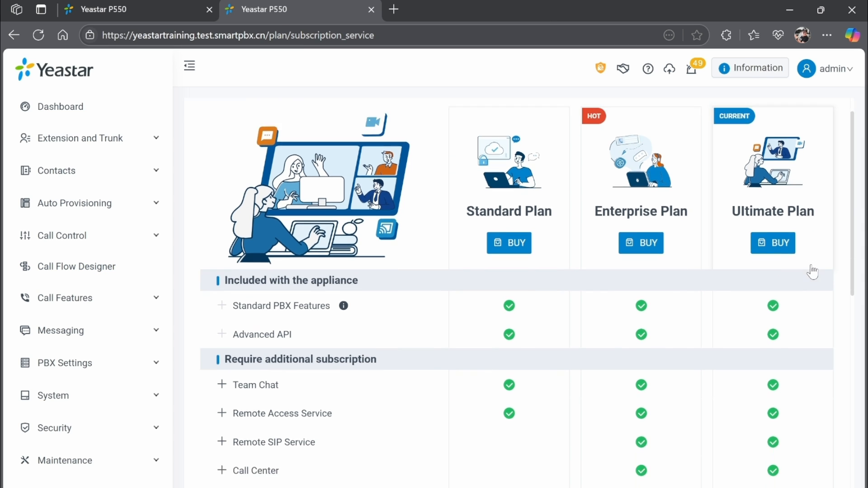
scroll(down, 3)
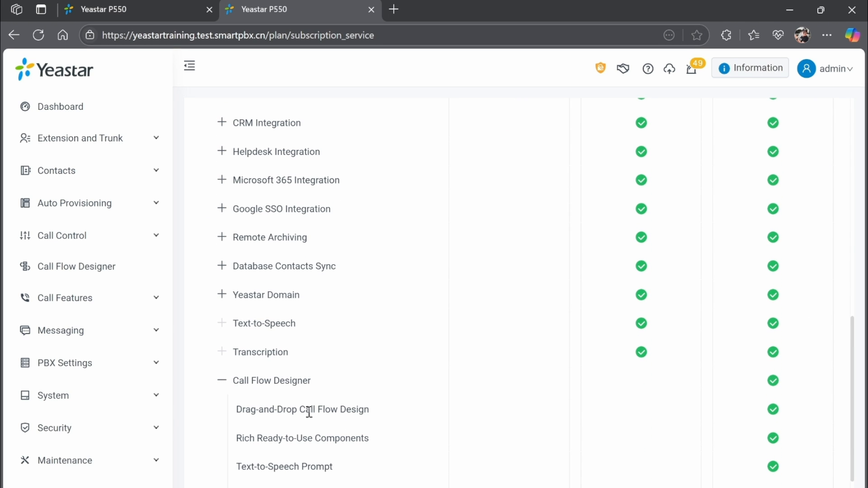
mouse_move(819, 425)
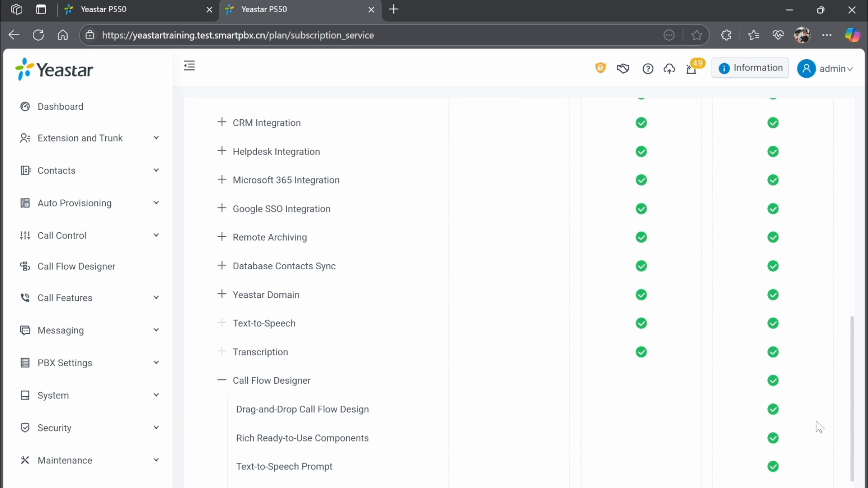
click(221, 381)
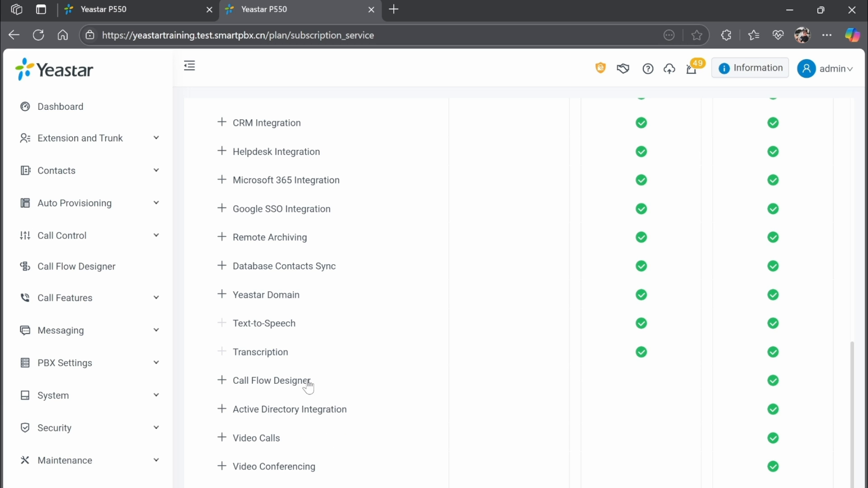